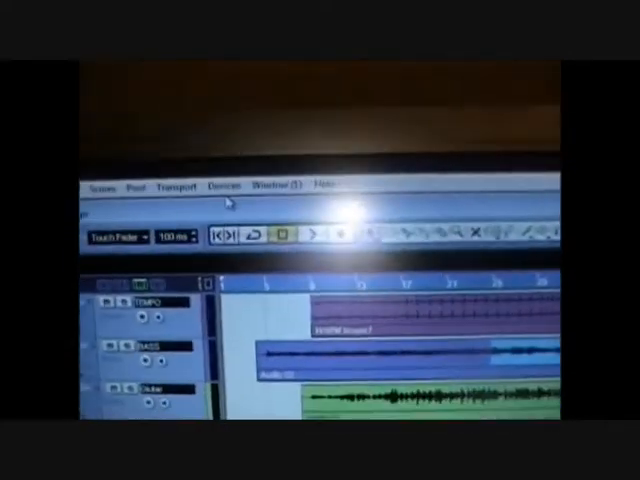
# Bring up Device Setup from the Devices menu to see the ASIO driver and latency
pyautogui.click(224, 186)
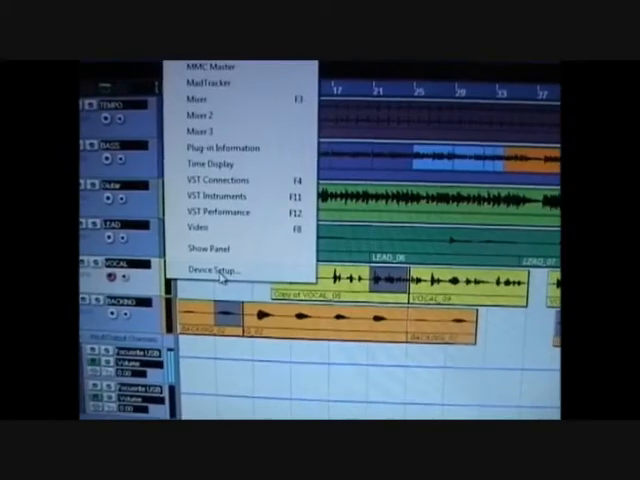
pyautogui.click(212, 270)
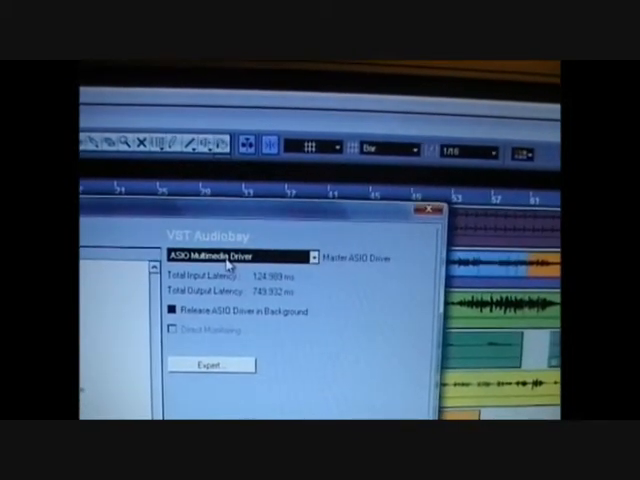
# Enable Release ASIO Driver in Background and confirm the device settings
pyautogui.click(304, 256)
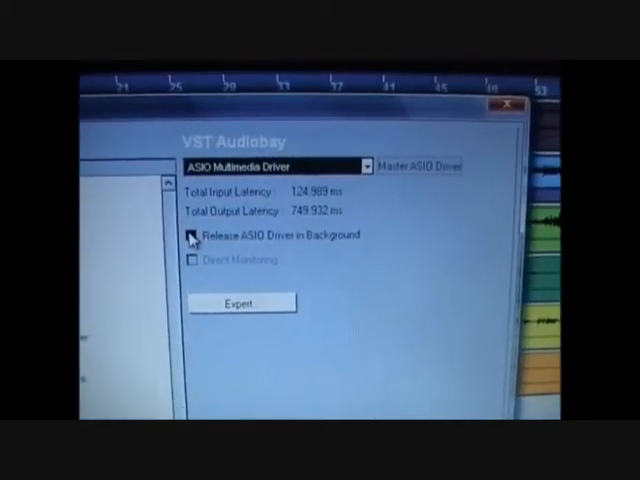
pyautogui.click(188, 236)
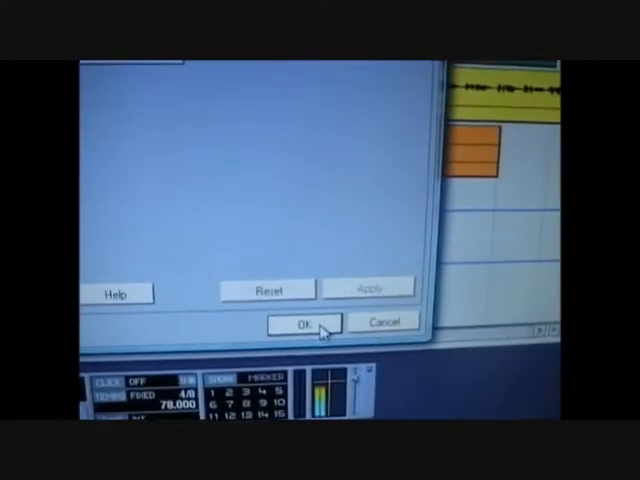
pyautogui.click(300, 324)
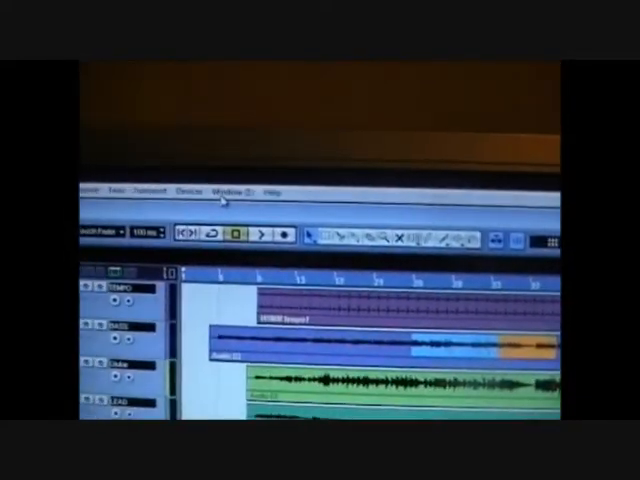
# In VST Connections, select the Focusrite USB stereo input bus and bring up its options
pyautogui.click(184, 178)
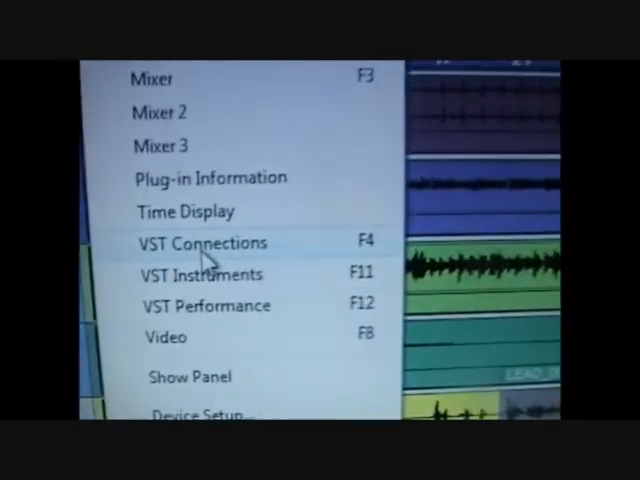
pyautogui.click(200, 242)
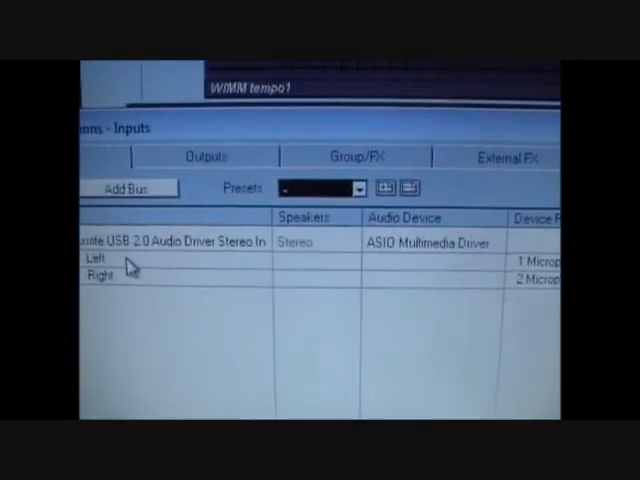
pyautogui.click(180, 242)
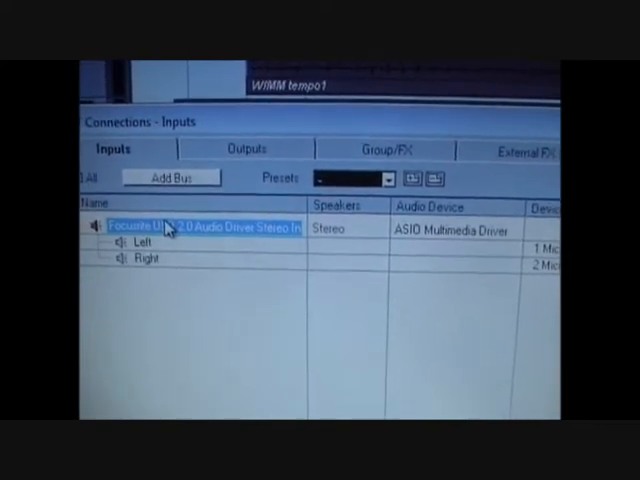
pyautogui.rightClick(190, 228)
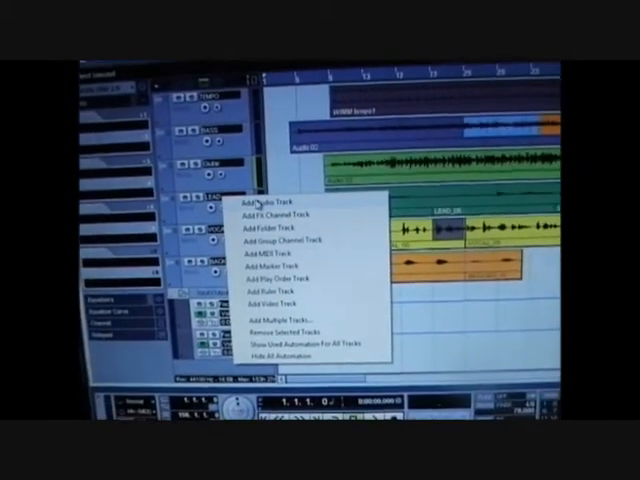
# Add a new audio track beside the Bass, Guitar, Lead, Vocal and Backing tracks
pyautogui.click(264, 204)
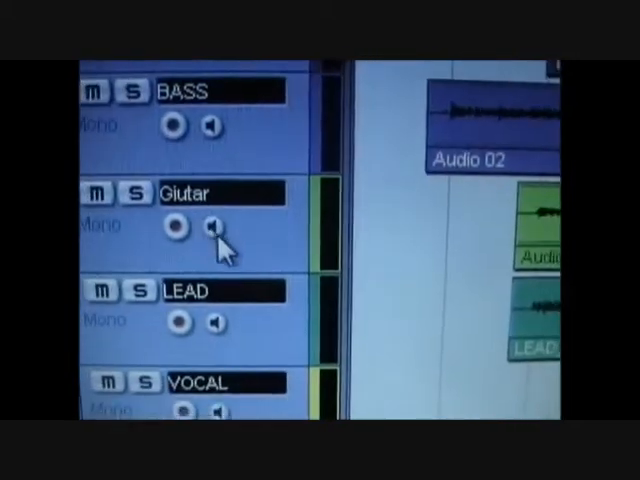
pyautogui.scroll(-3)
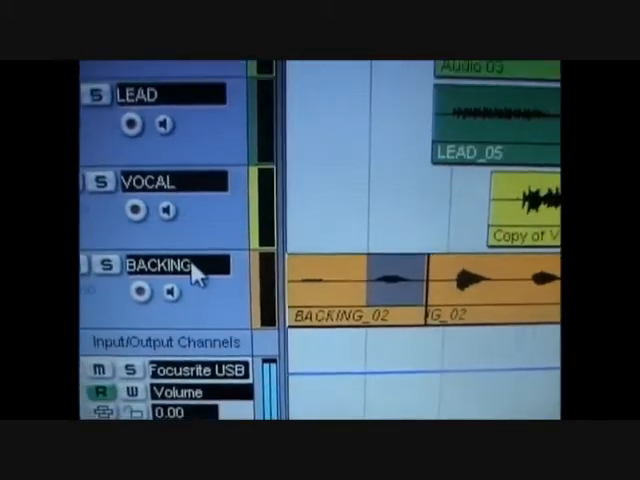